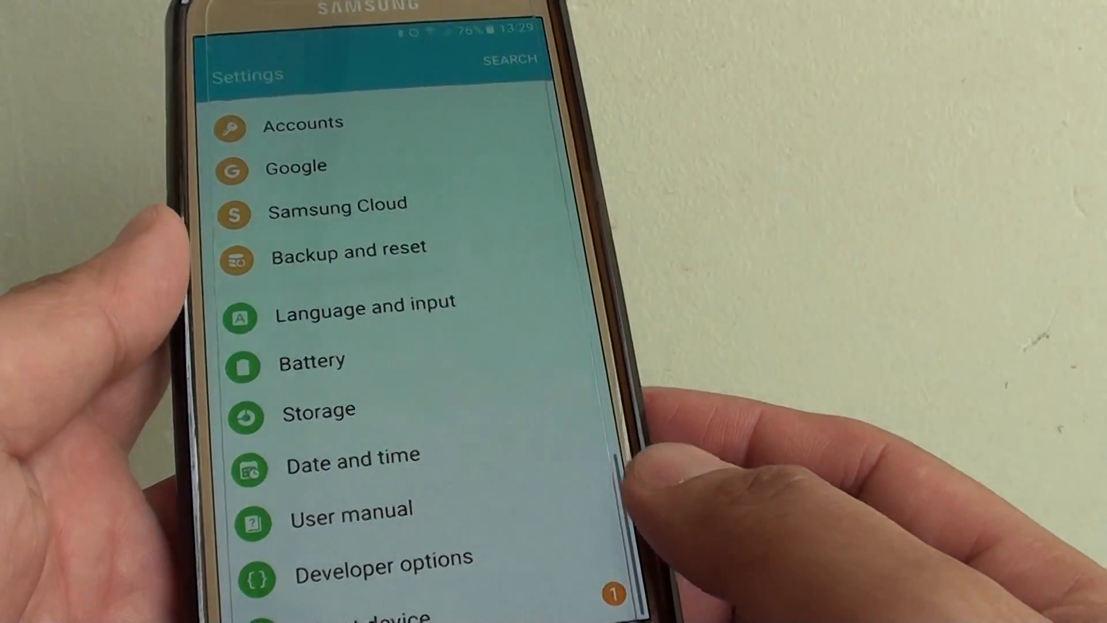
- Open the Battery page and scroll to the Fast cable charging toggle, switching it on
click(312, 360)
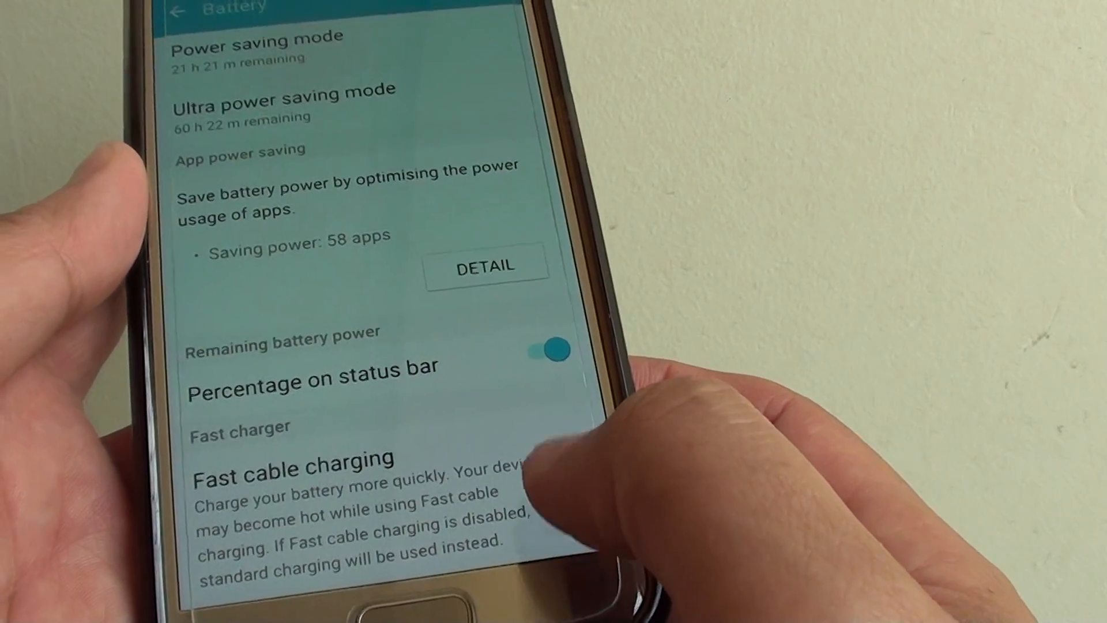
scroll(up, 3)
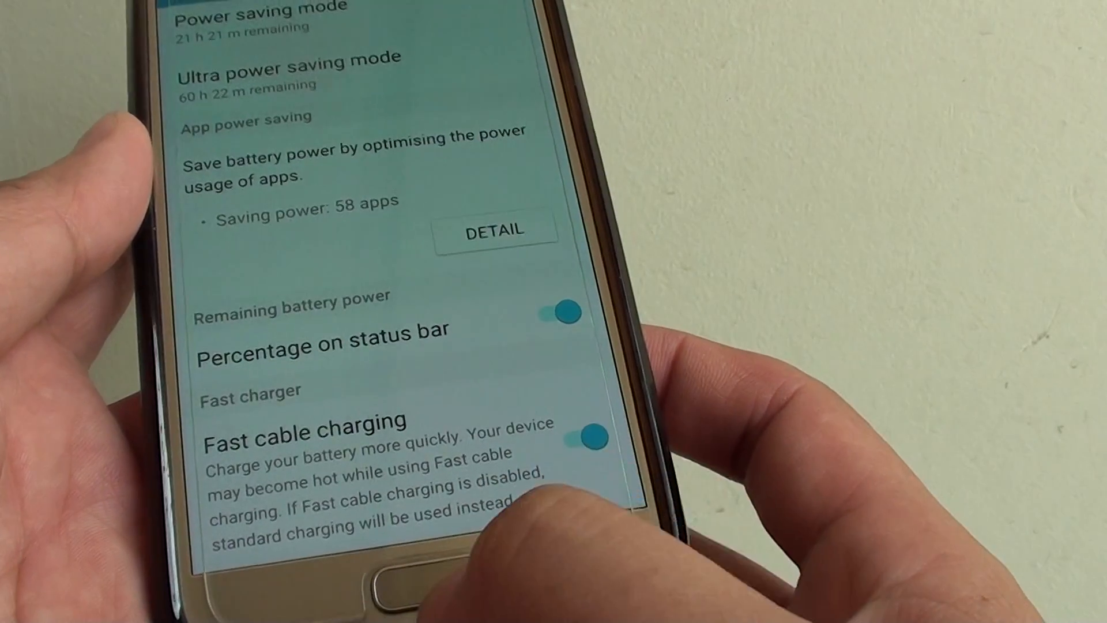